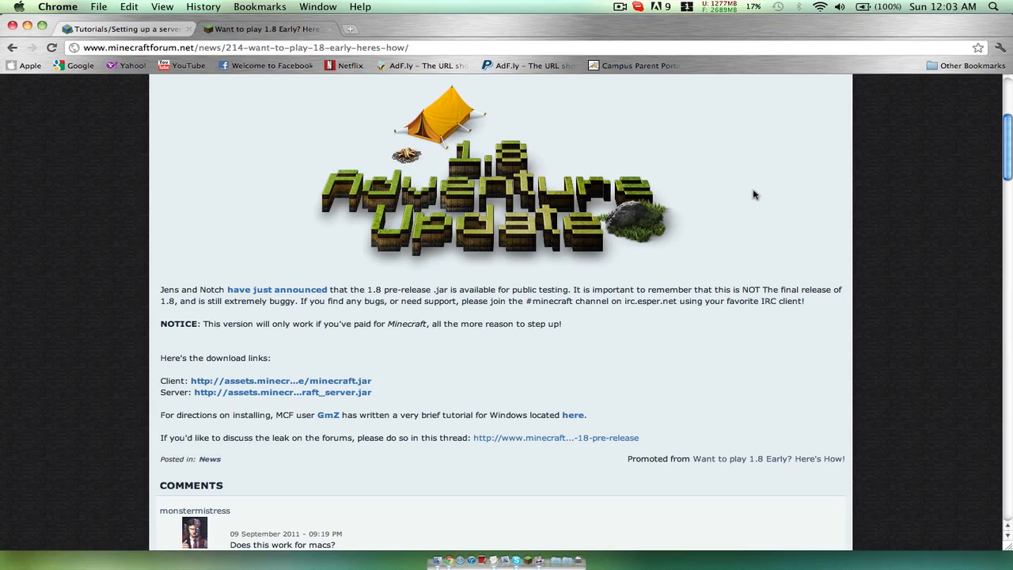
mouse_move(729, 347)
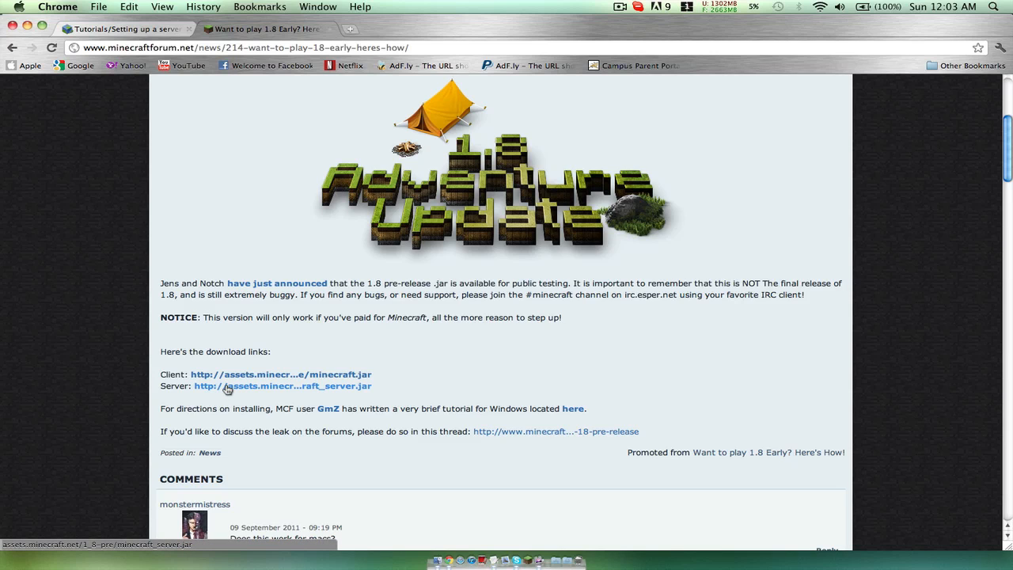
Step: Save the 1.8 server jar to the Desktop, then scroll the wiki to the Mac OS X instructions
left_click(283, 386)
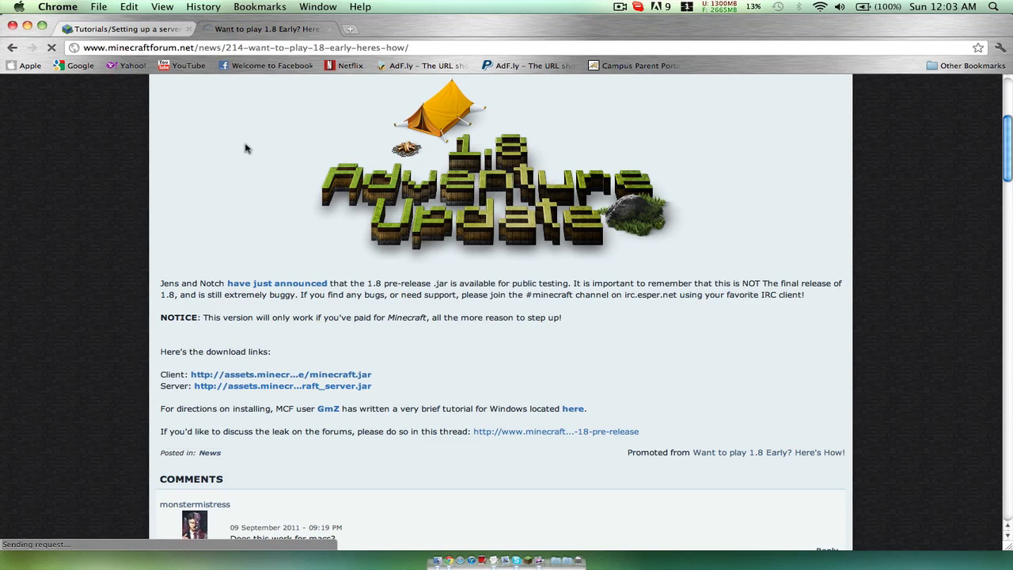
left_click(286, 385)
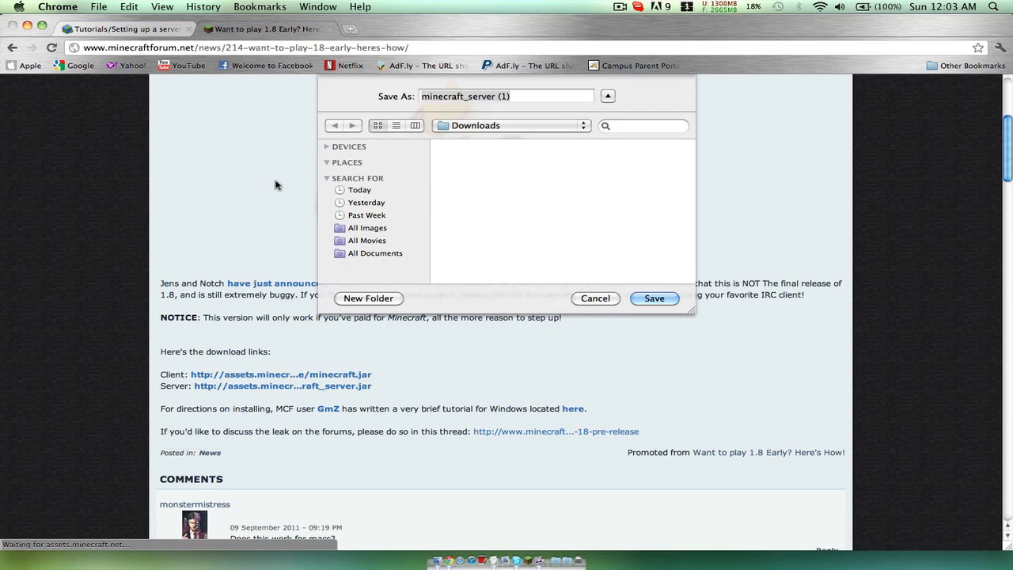
left_click(364, 189)
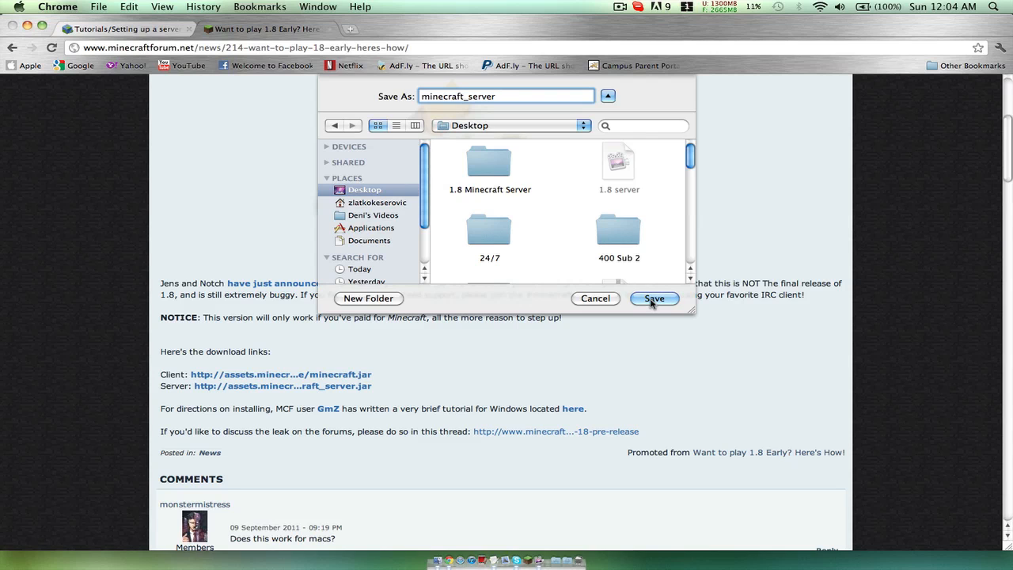
left_click(653, 298)
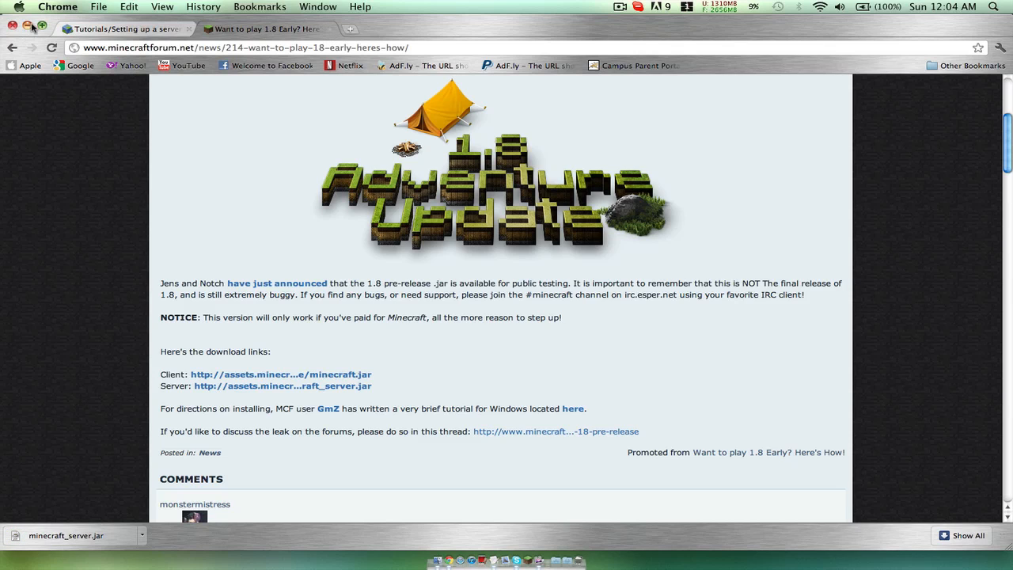
left_click(126, 27)
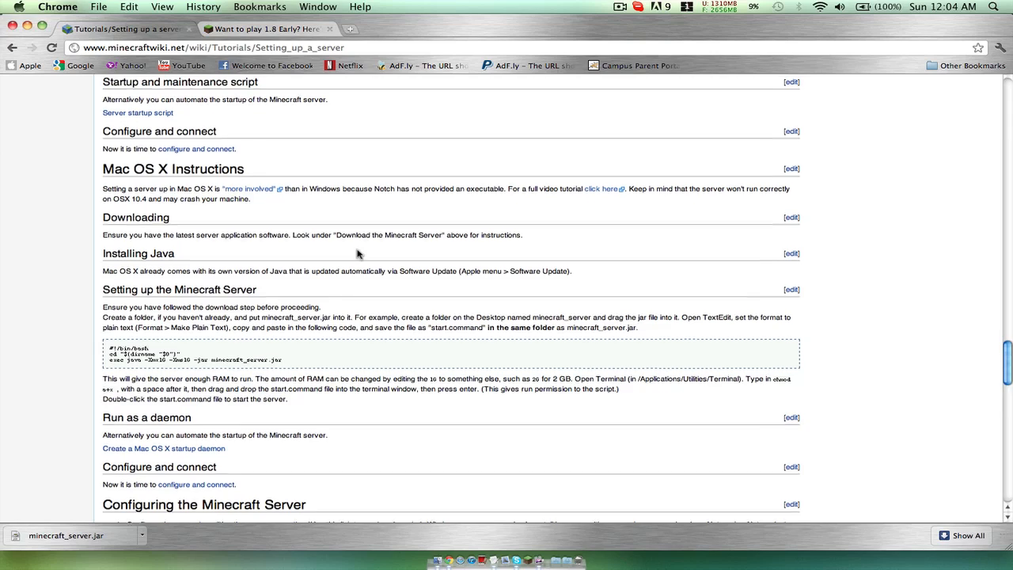
scroll("down", 3)
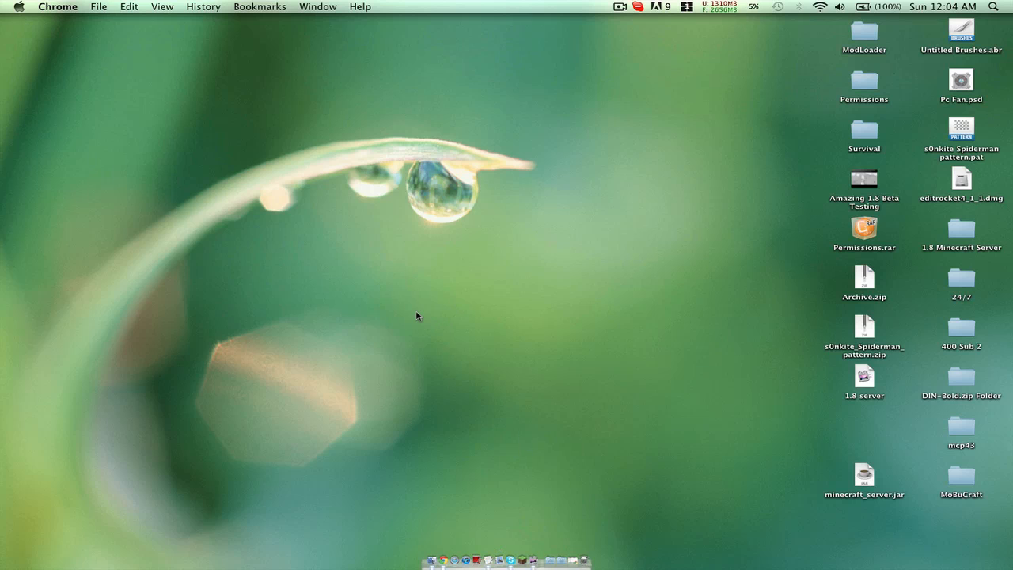
Step: Move minecraft_server.jar into a new desktop folder named 'MC 1.8 Server' and open it
left_click(865, 477)
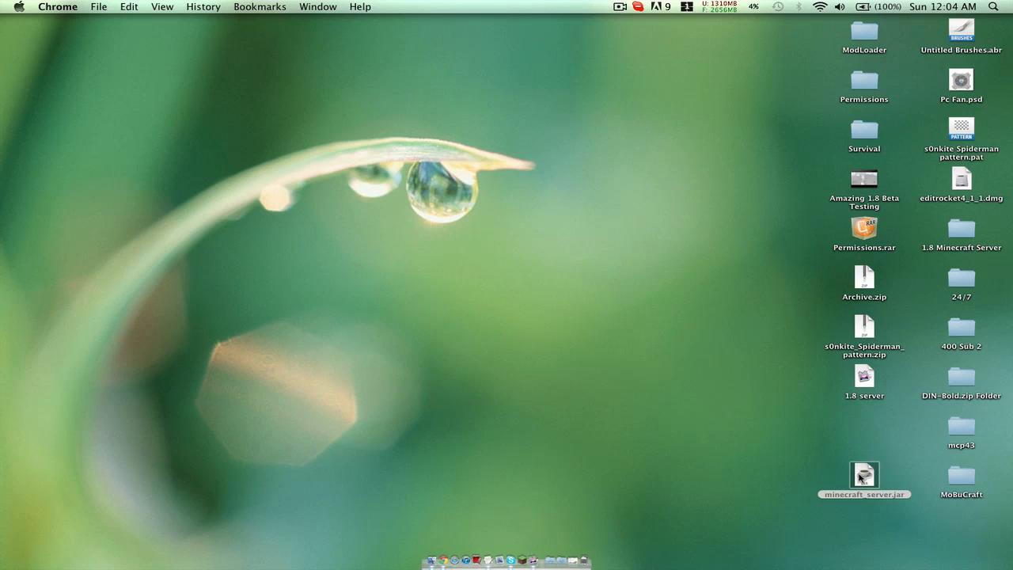
left_click_drag(864, 474, 378, 227)
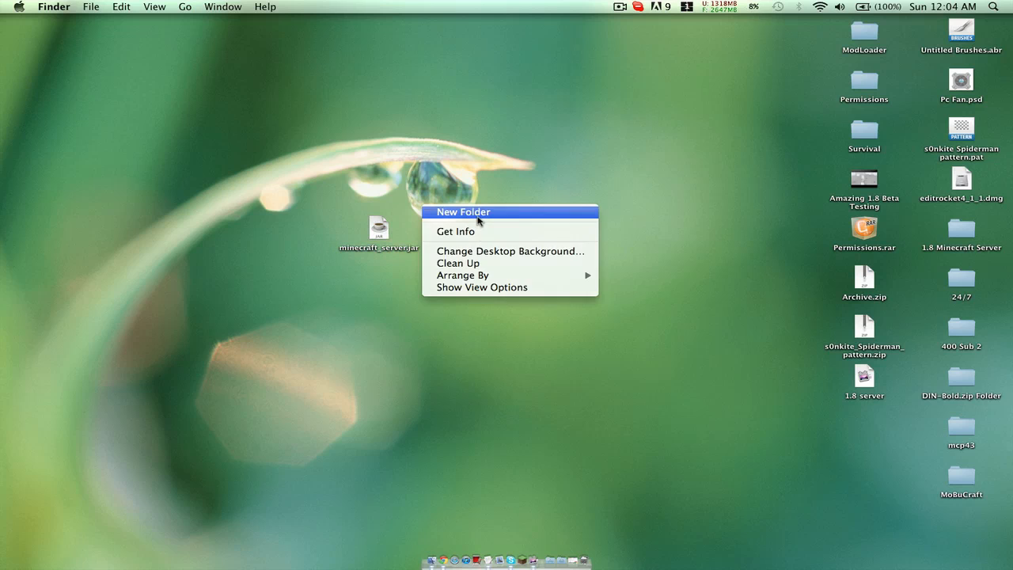
left_click(463, 211)
type("MC 1.8 Server")
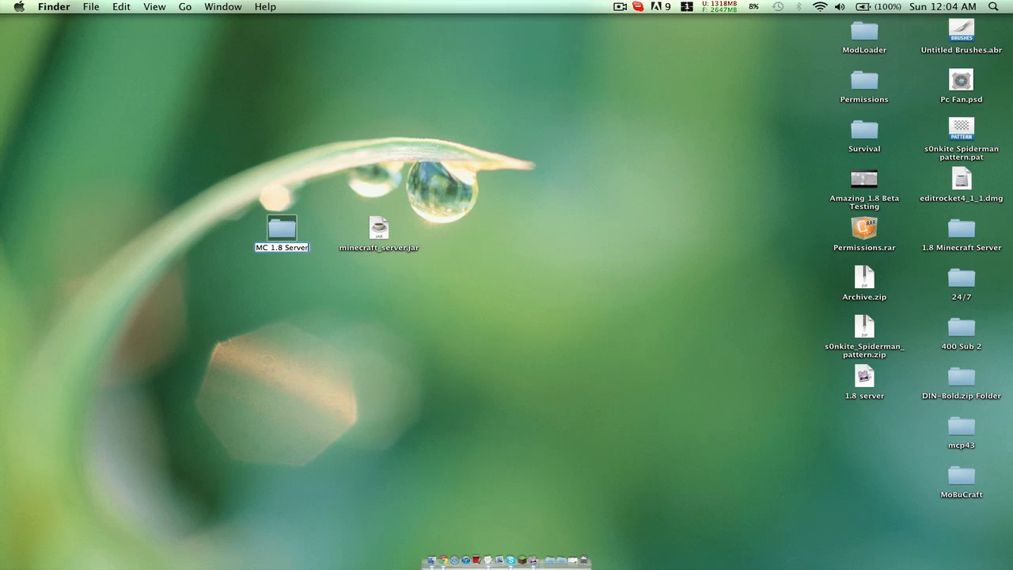
left_click_drag(378, 228, 294, 218)
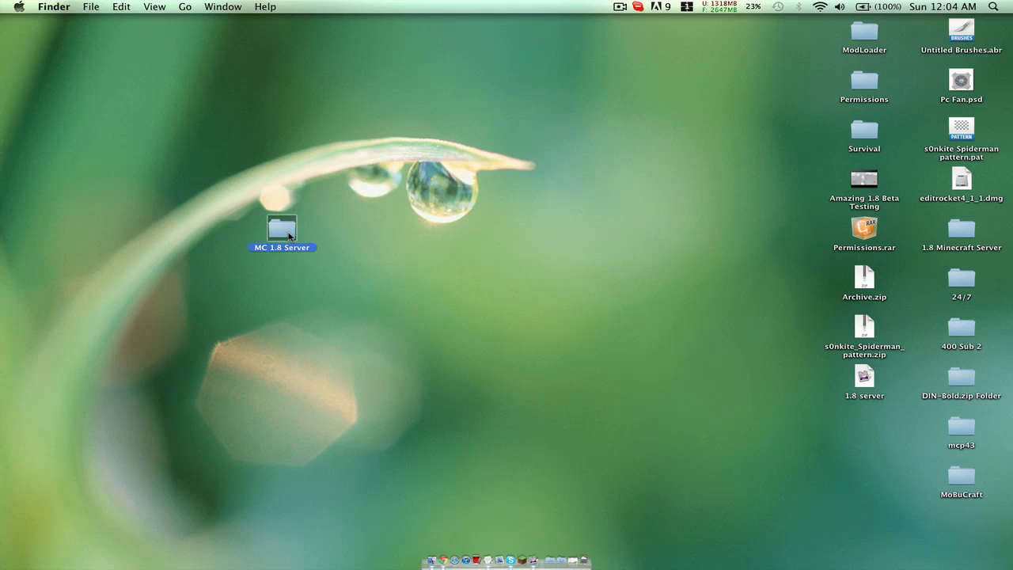
double_click(282, 227)
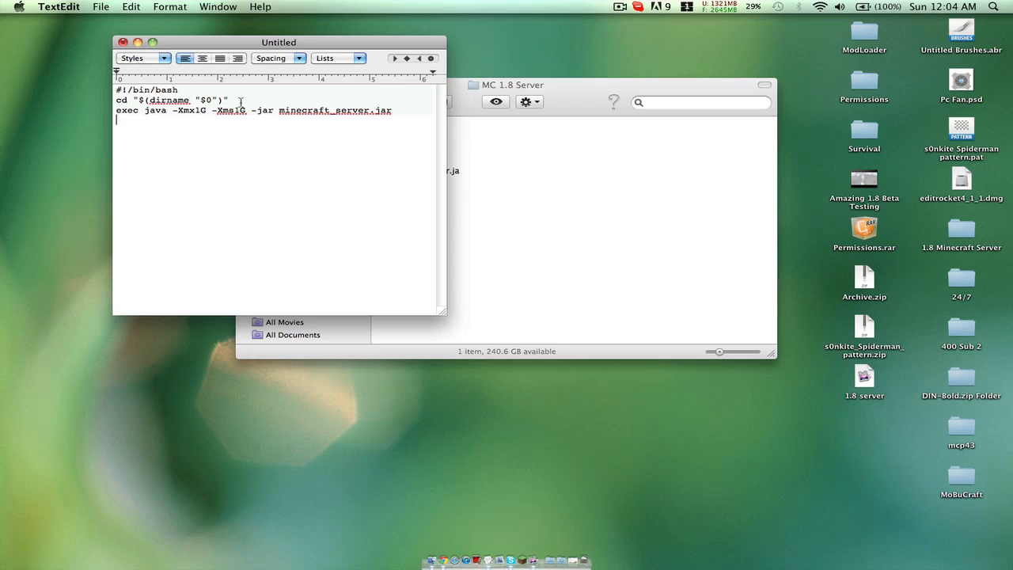
Step: Edit the plain-text script's memory flags from -Xmx1G -Xms1G to -Xmx2G -Xms2G
left_click(169, 6)
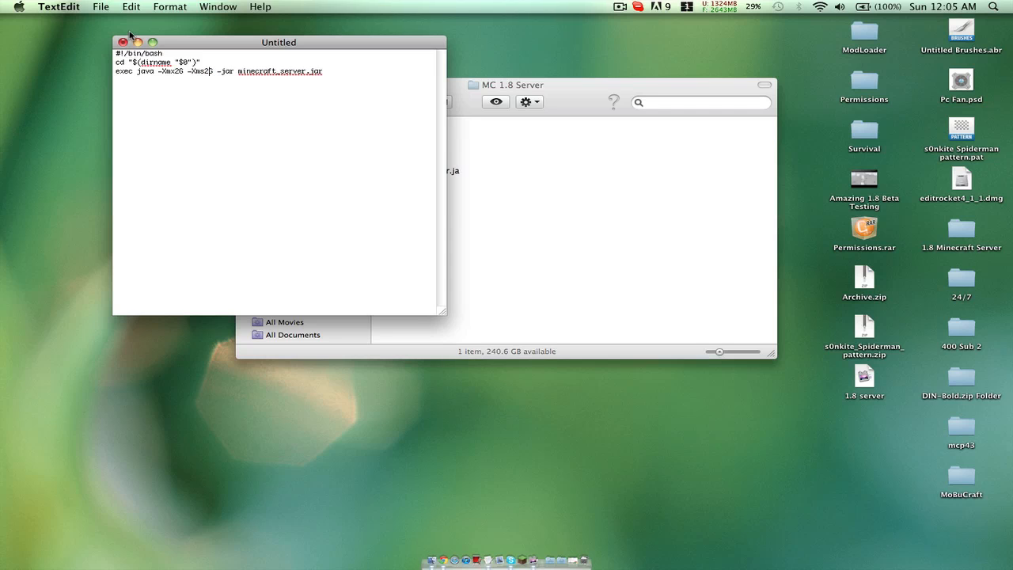
Step: Close the script, saving it as start.command in the Desktop's MC 1.8 Server folder
left_click(121, 42)
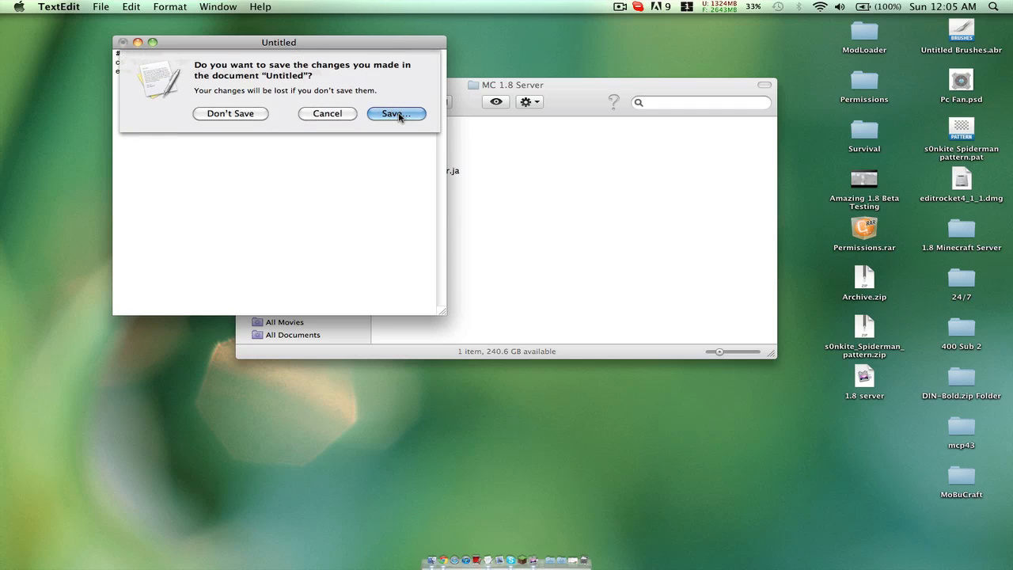
left_click(395, 113)
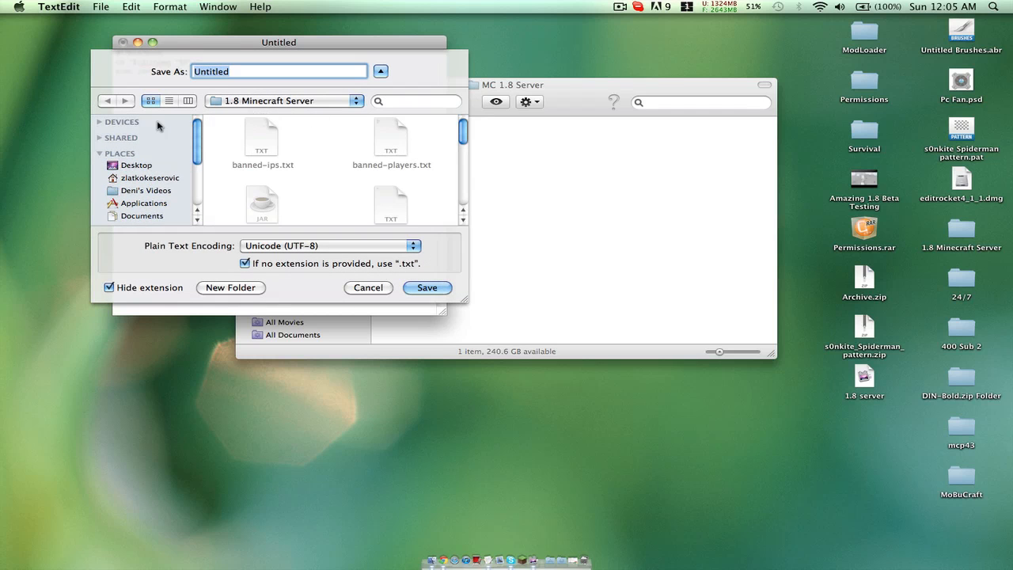
left_click(136, 164)
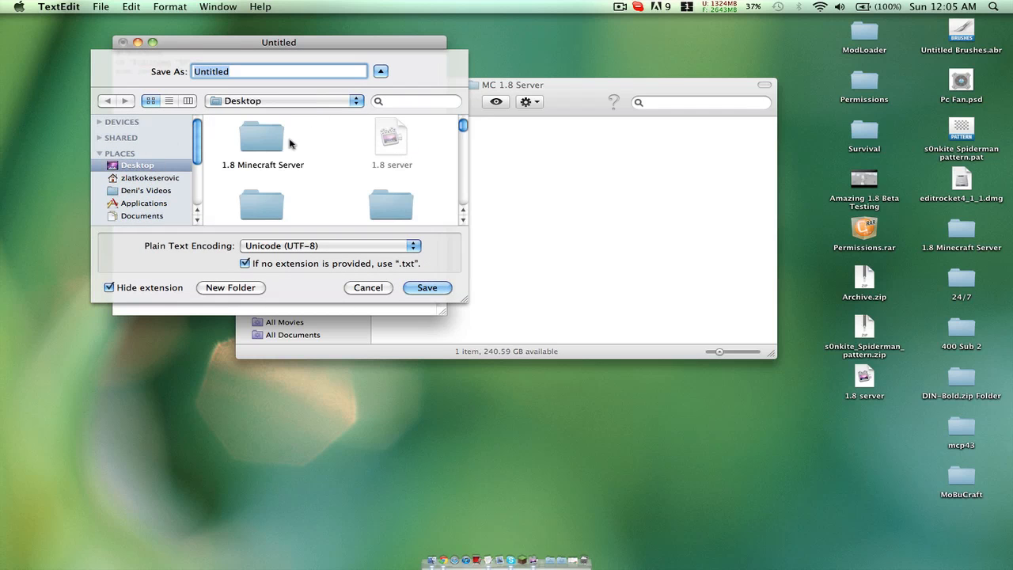
scroll("down", 3)
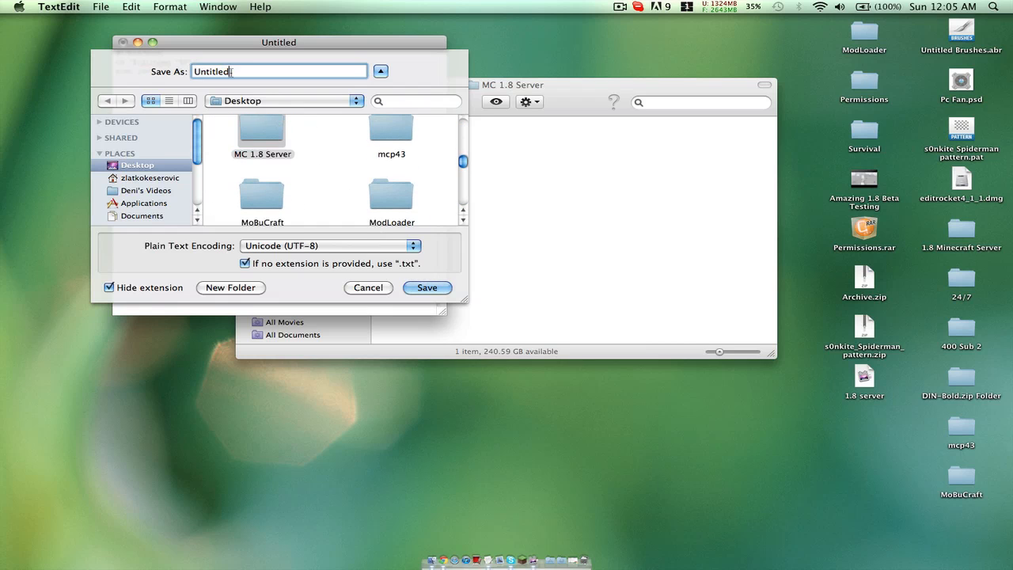
type("start")
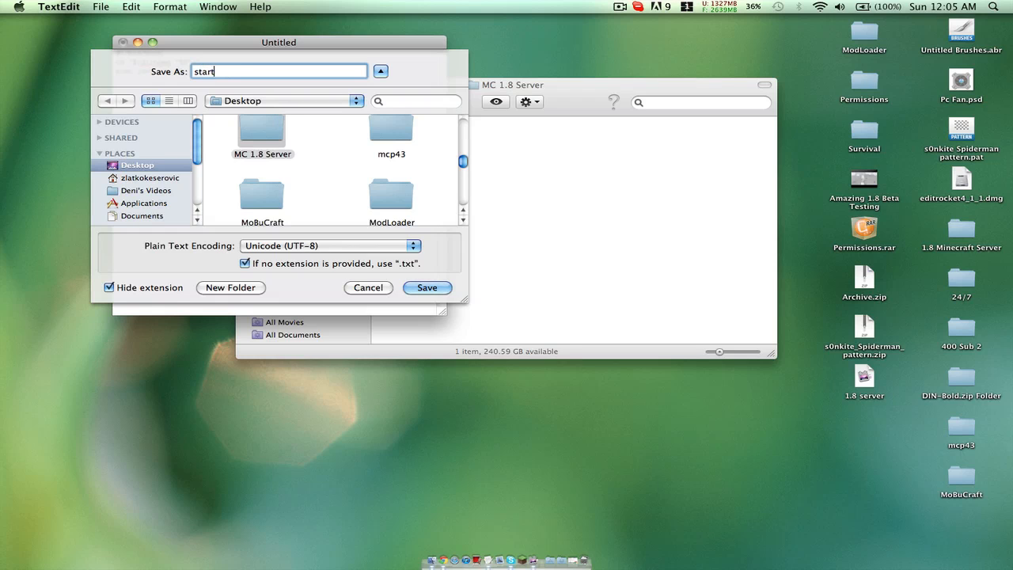
type(".command")
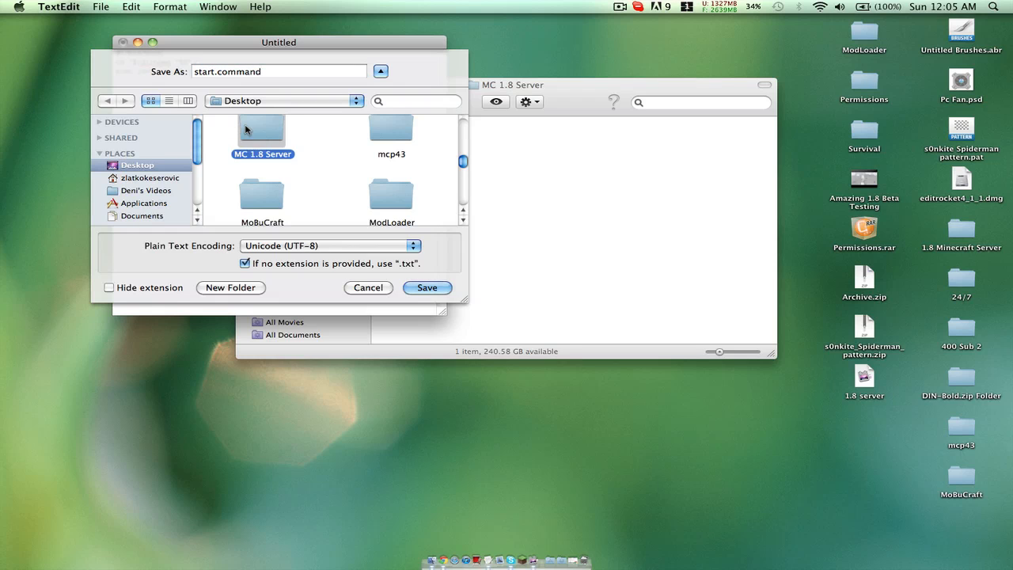
double_click(262, 131)
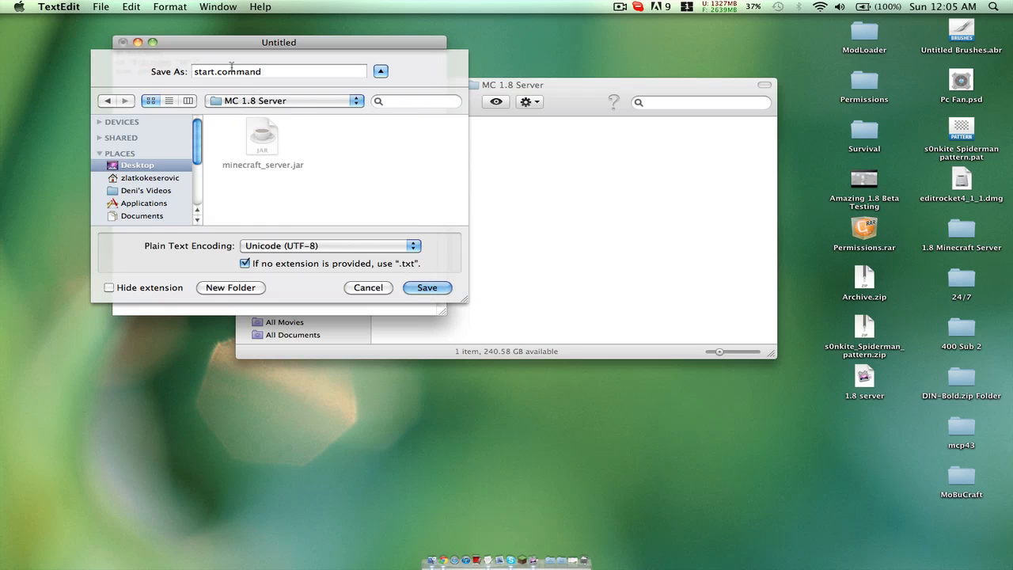
left_click(368, 287)
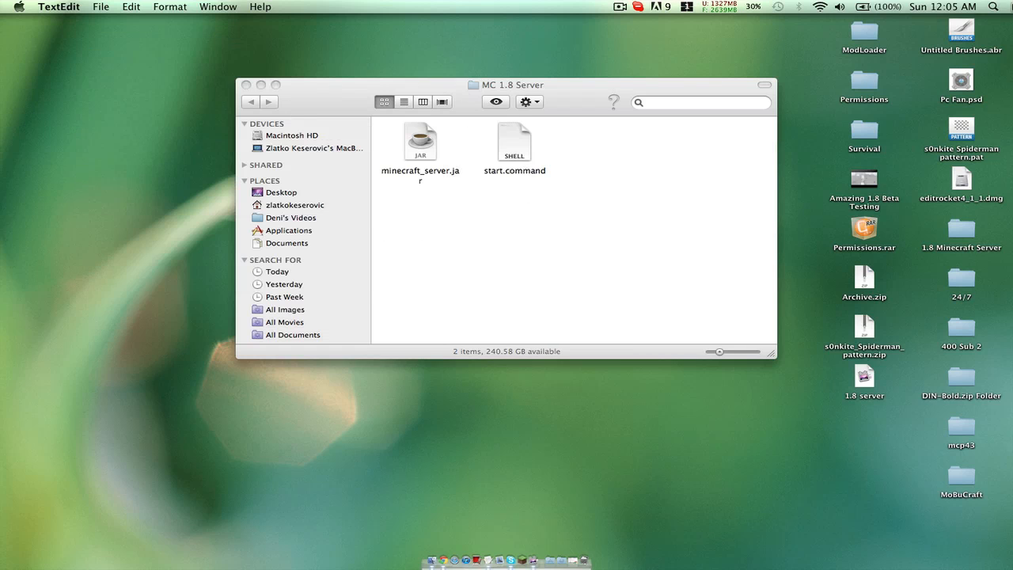
Step: Open Terminal via Spotlight and start a 'chmod a+x' command for start.command
type("termin")
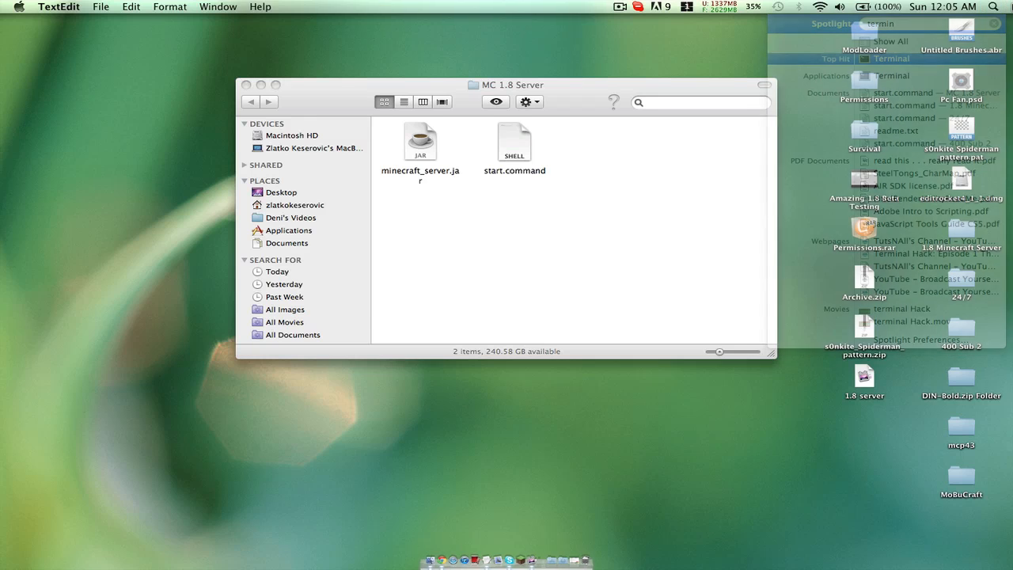
left_click(898, 75)
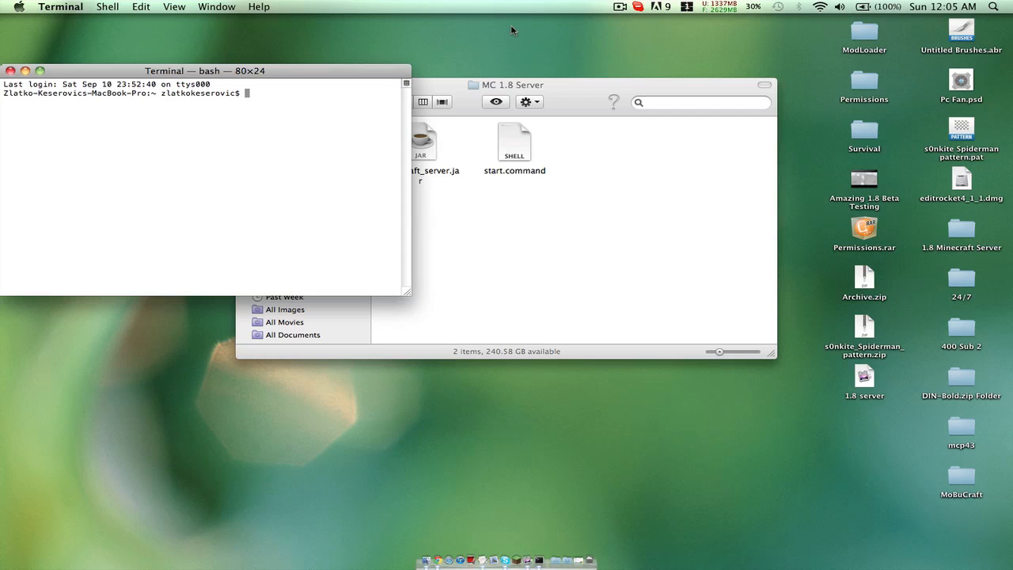
type("chmod a")
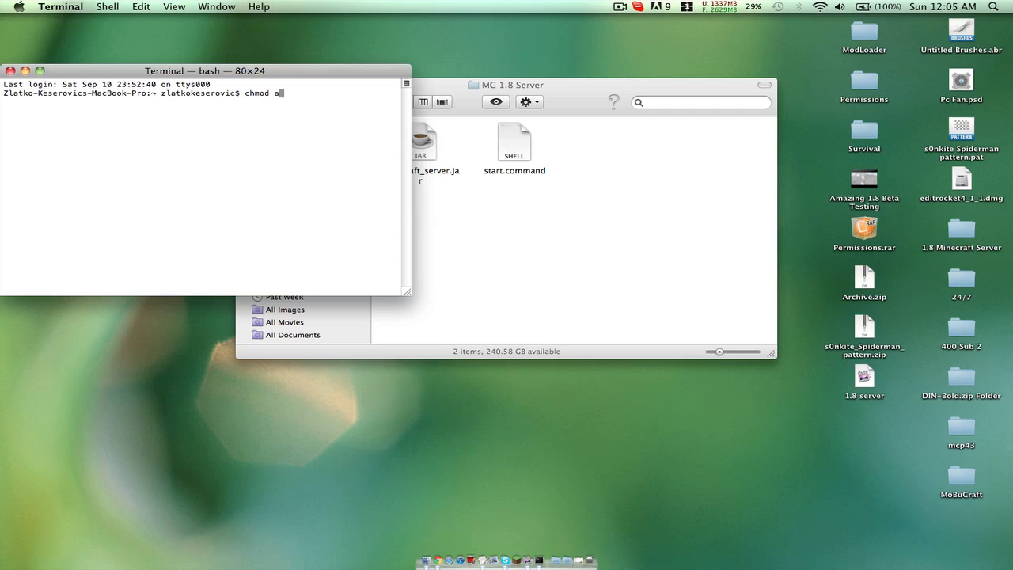
type("+x")
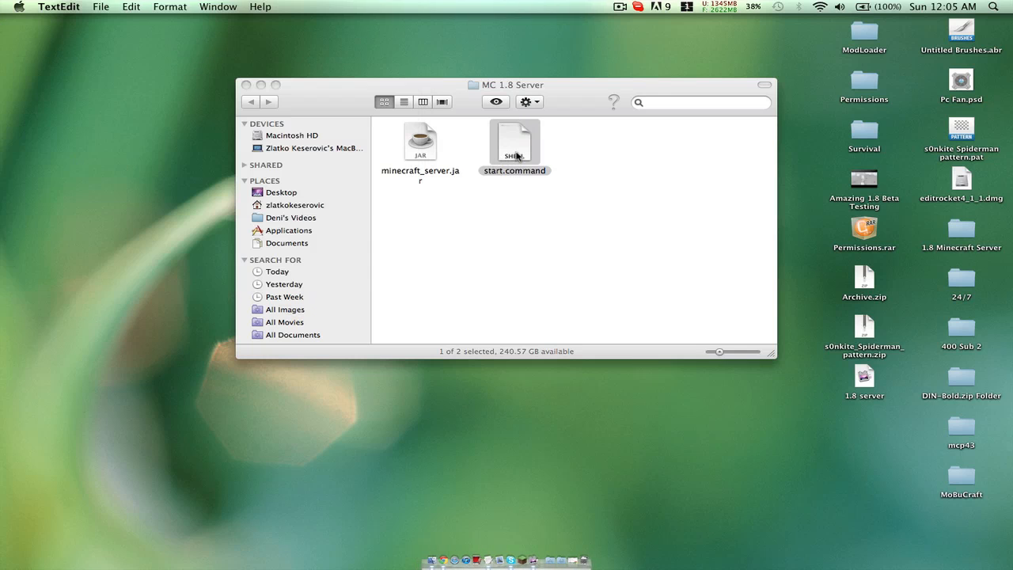
Step: Launch the server with start.command and log in through the Minecraft Launcher
double_click(514, 142)
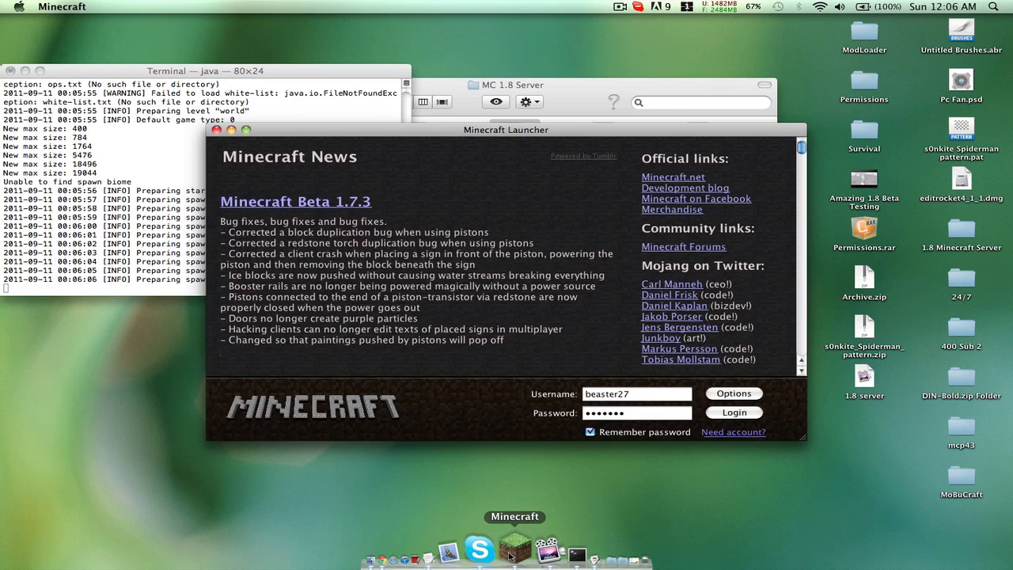
left_click(732, 412)
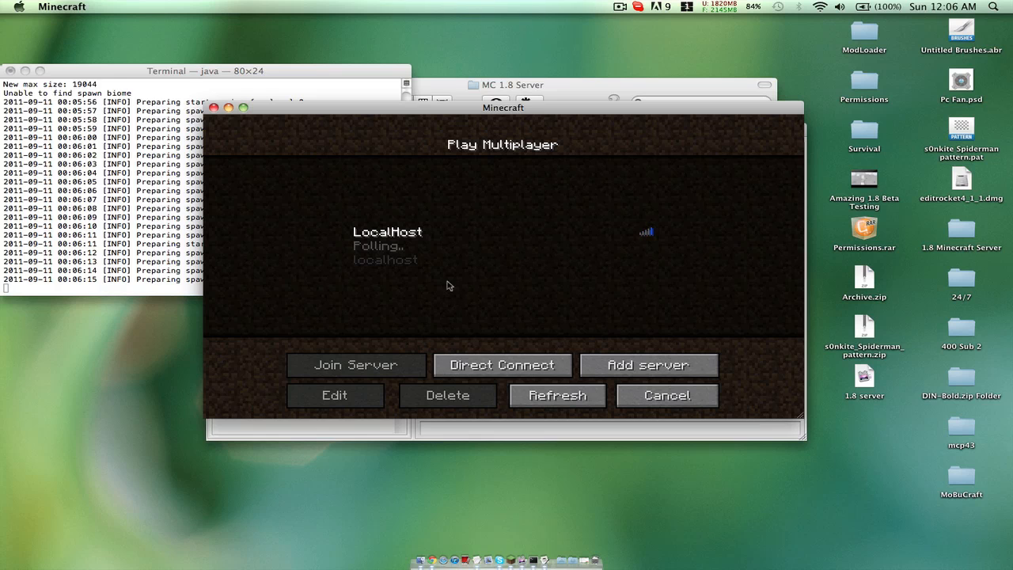
Step: Refresh the LocalHost entry repeatedly, moving the game window higher between checks
left_click(556, 395)
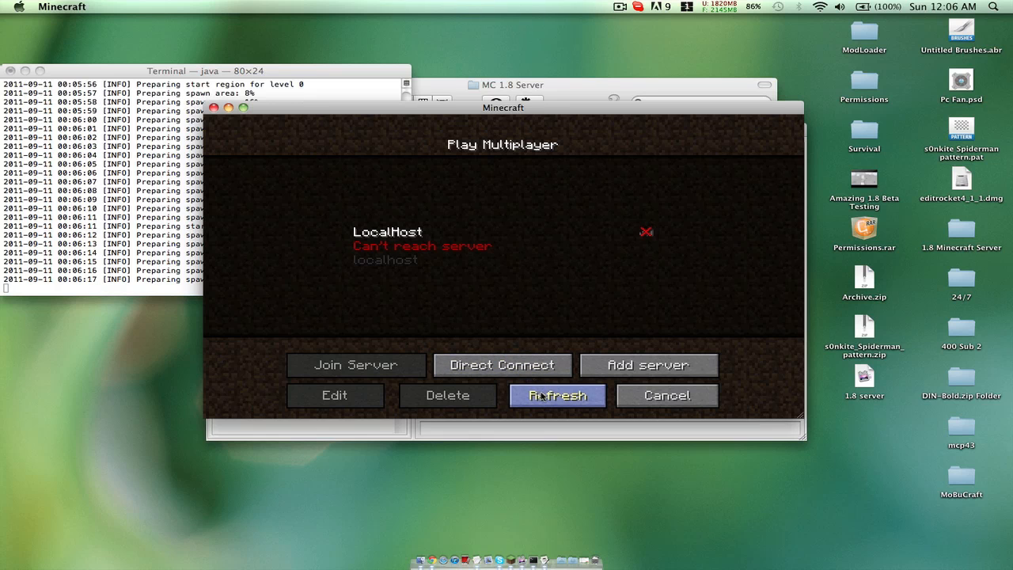
left_click(557, 395)
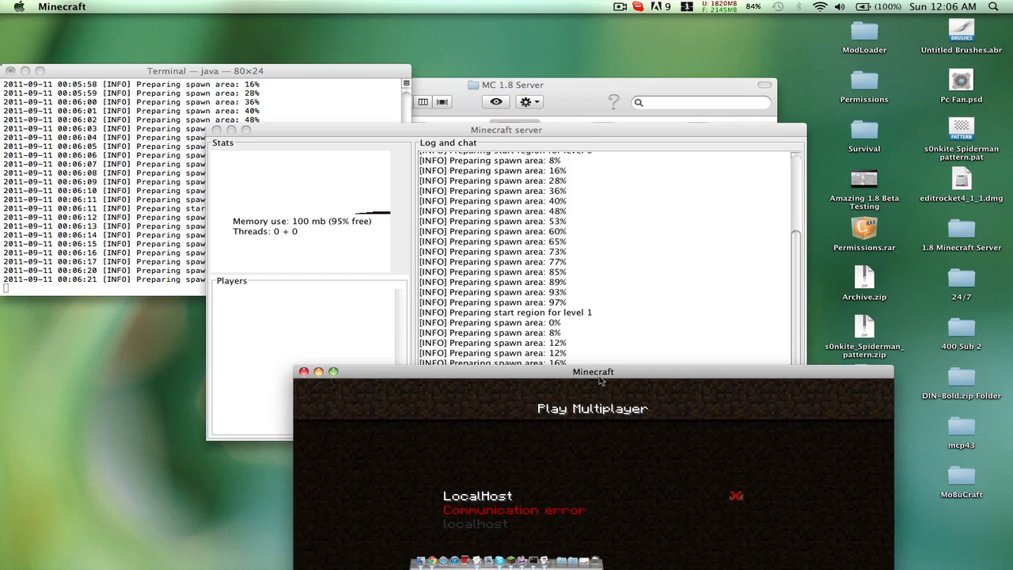
left_click_drag(594, 371, 508, 298)
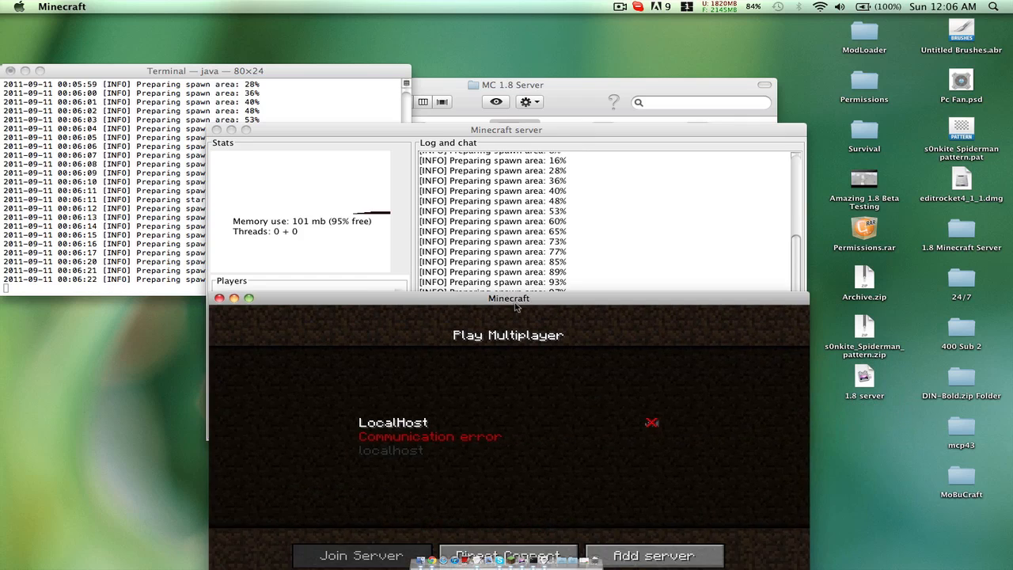
left_click(511, 308)
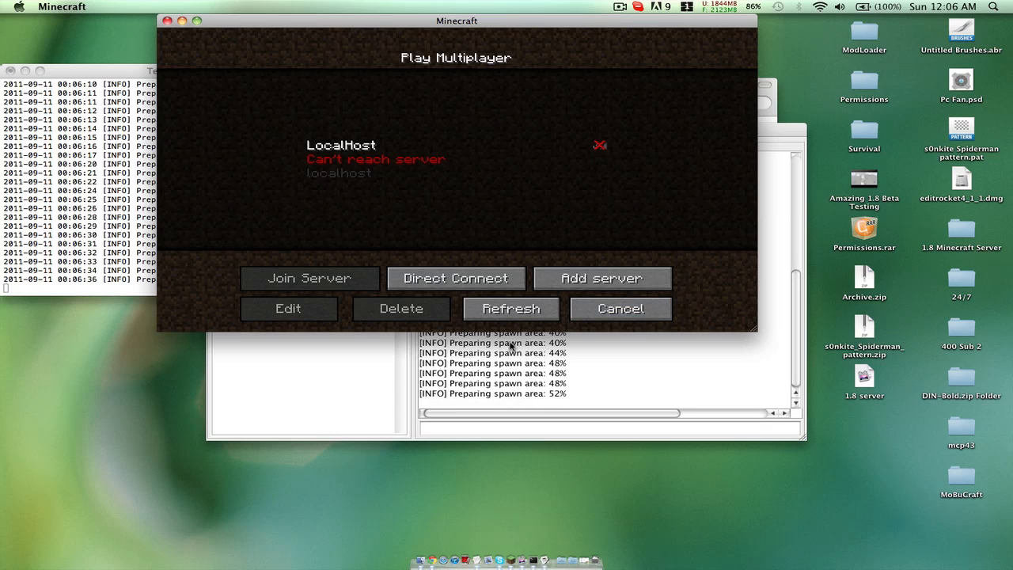
mouse_move(489, 332)
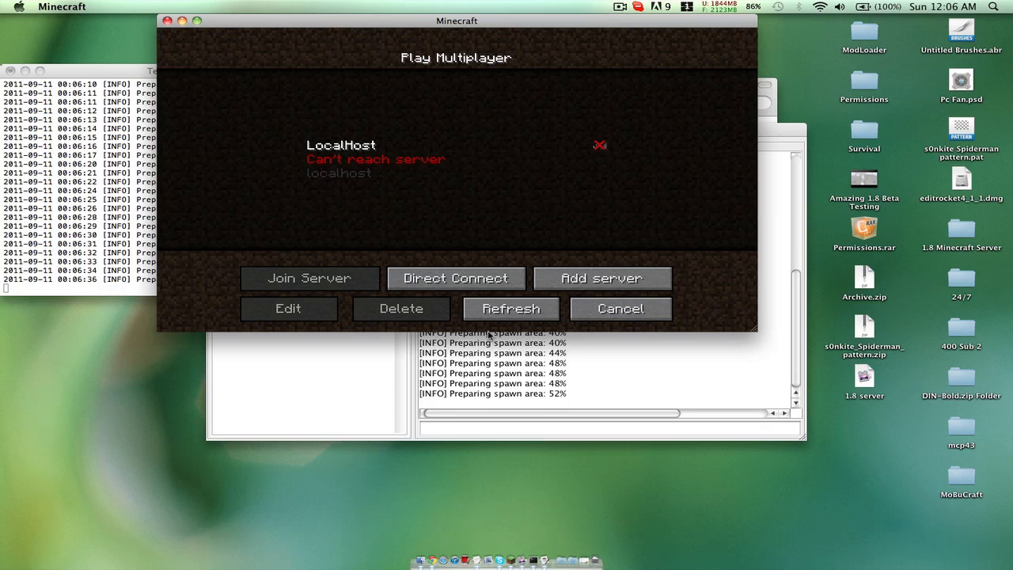
left_click(510, 309)
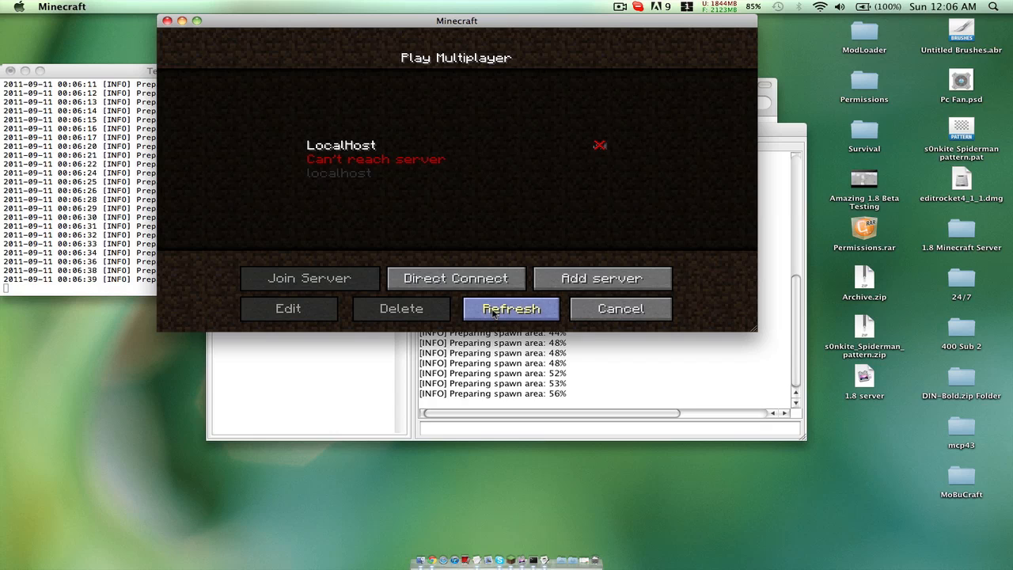
left_click(511, 308)
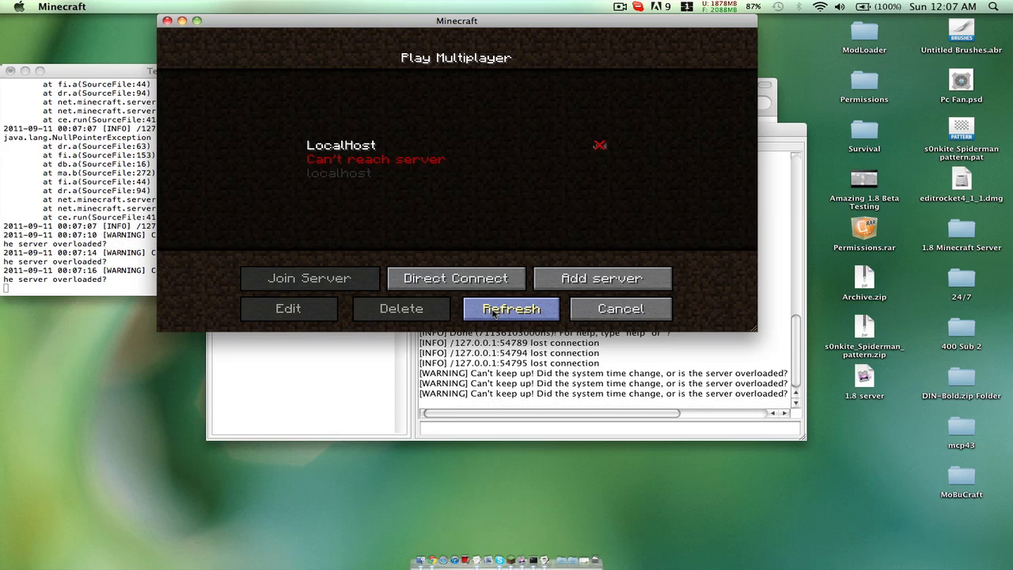
Step: Refresh LocalHost, cancel Add server, confirm LocalHost/localhost details, then join the server
left_click(510, 308)
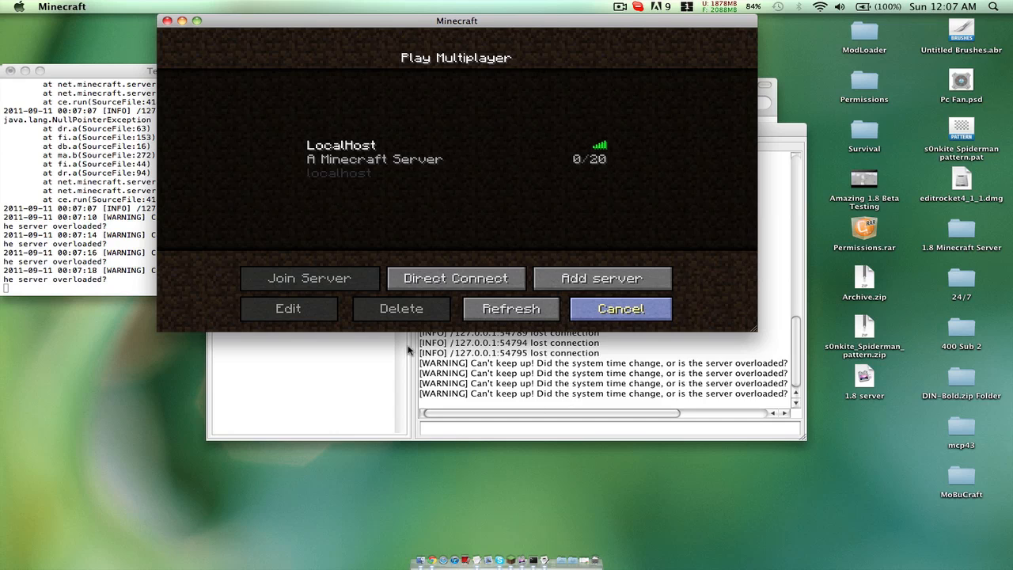
mouse_move(473, 366)
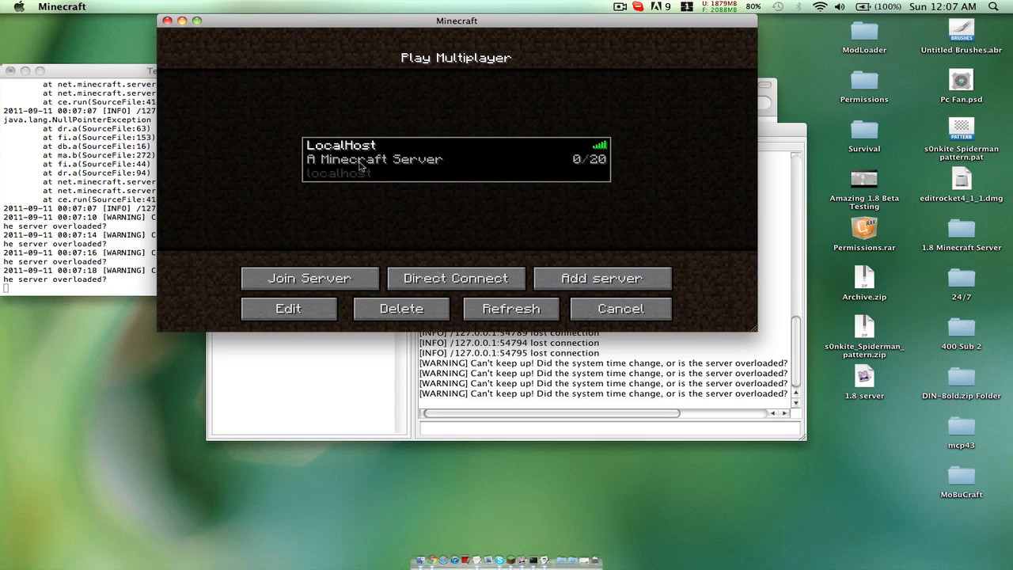
left_click(288, 309)
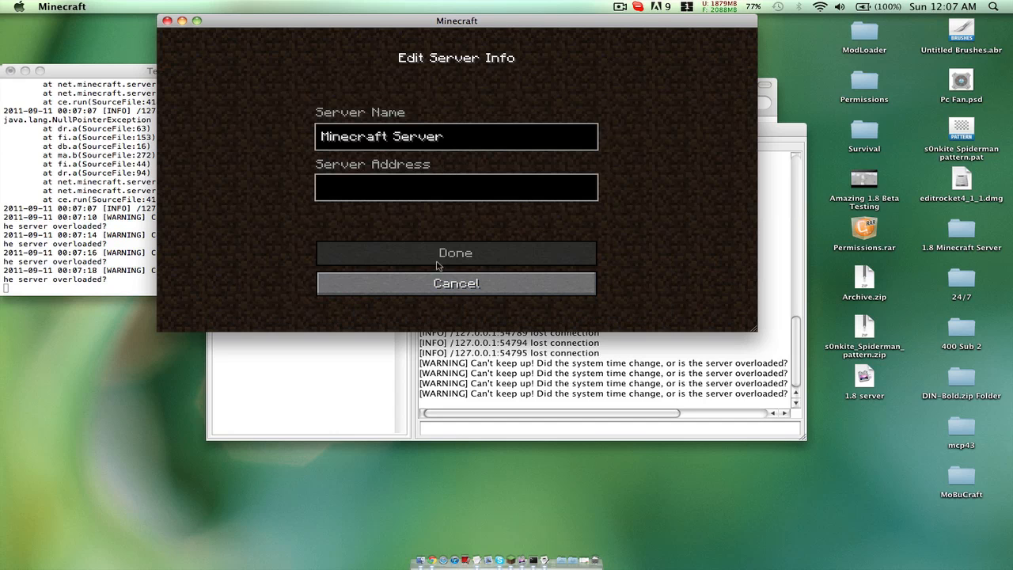
left_click(455, 252)
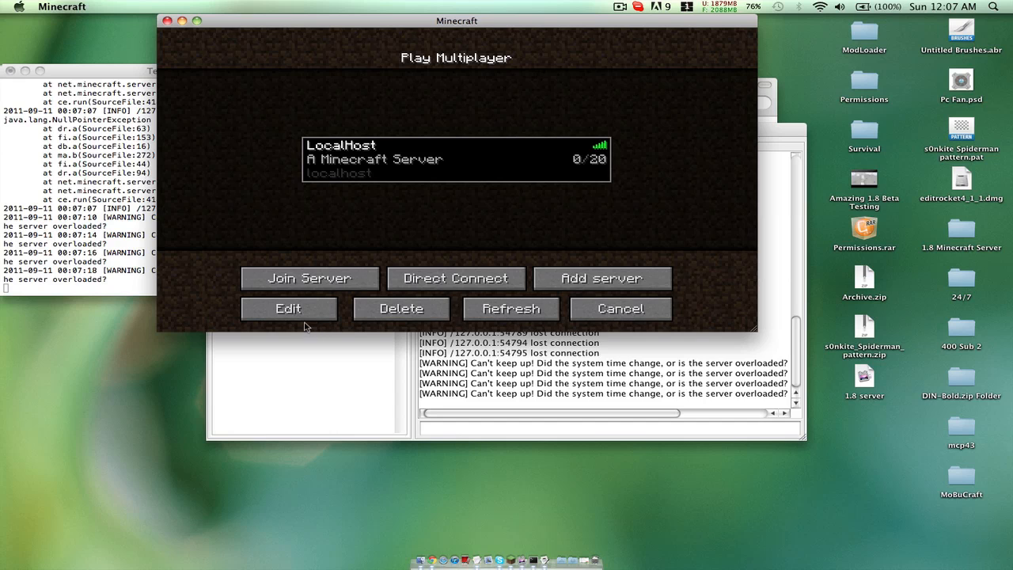
left_click(289, 308)
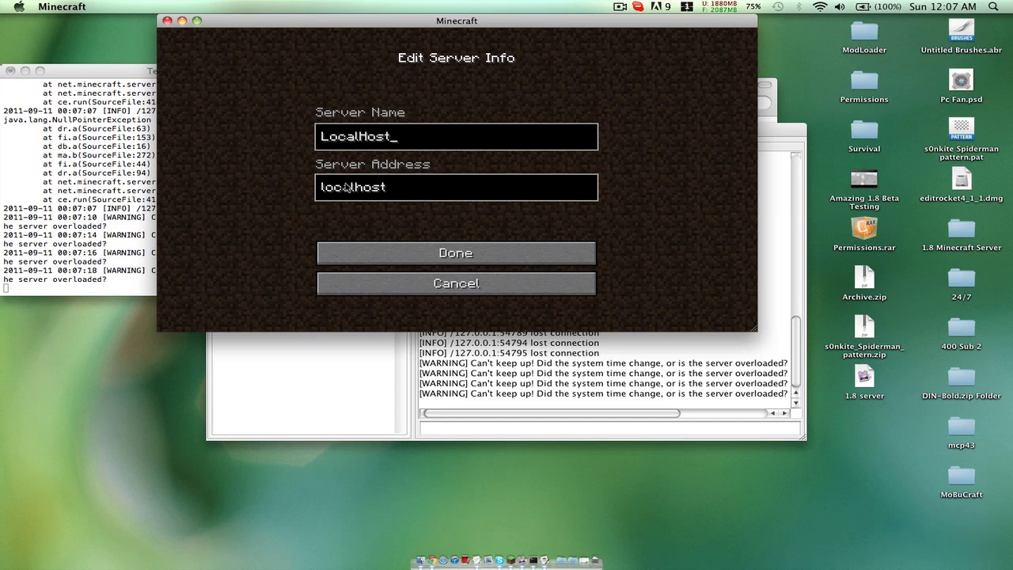
left_click(454, 253)
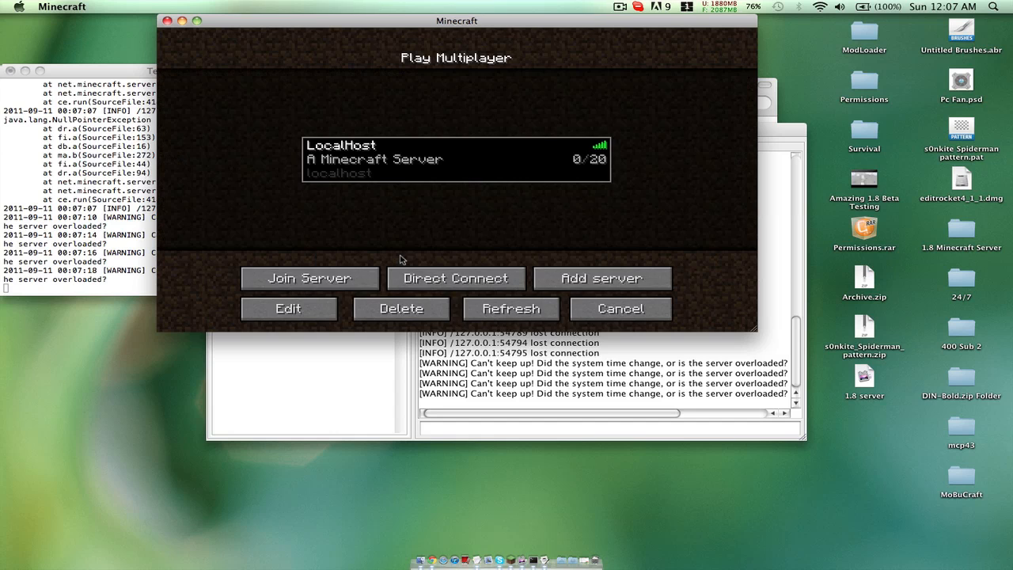
left_click(307, 277)
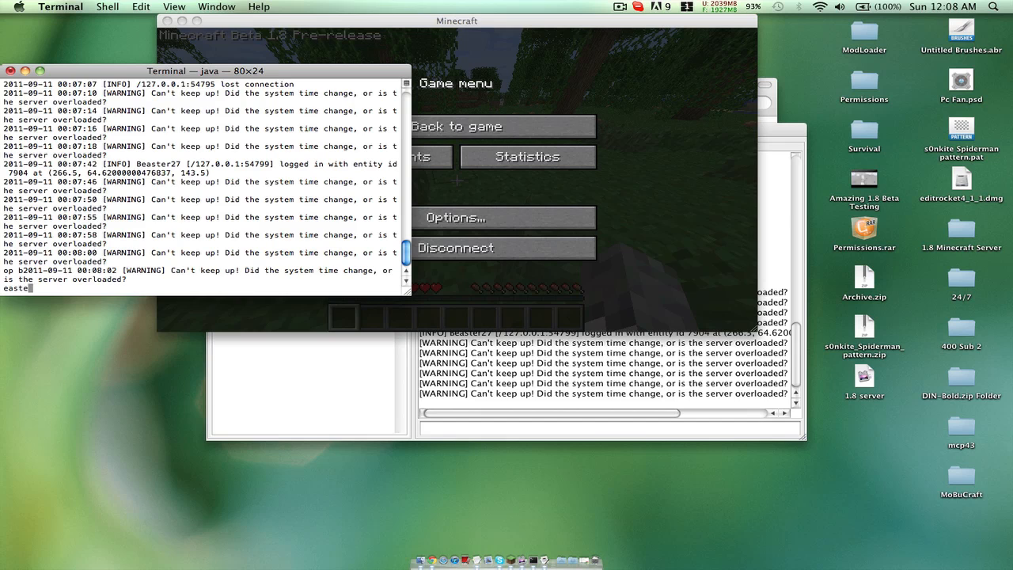
Step: Op beaster27 from the server console and return to the game
type("r27")
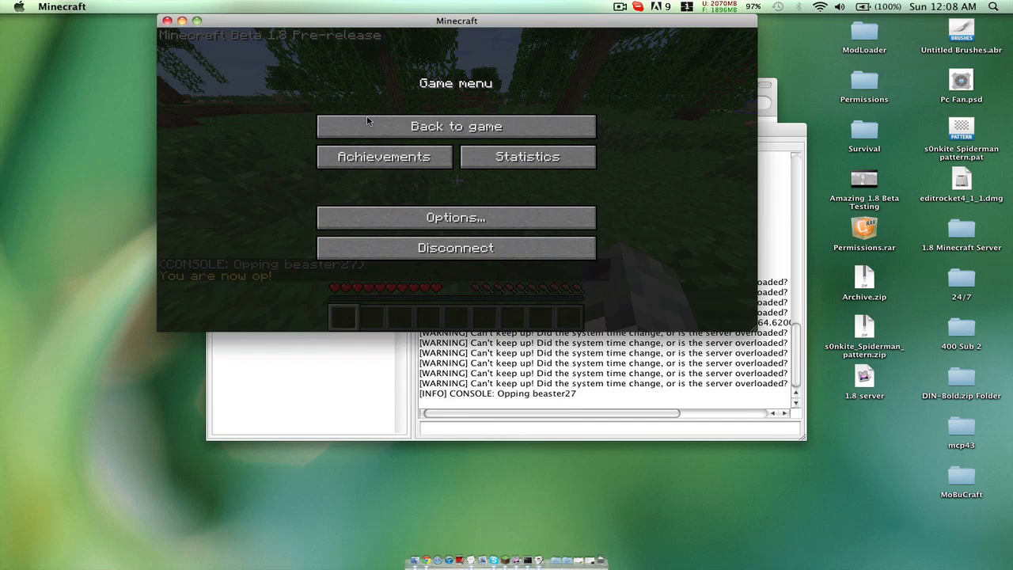
left_click(456, 126)
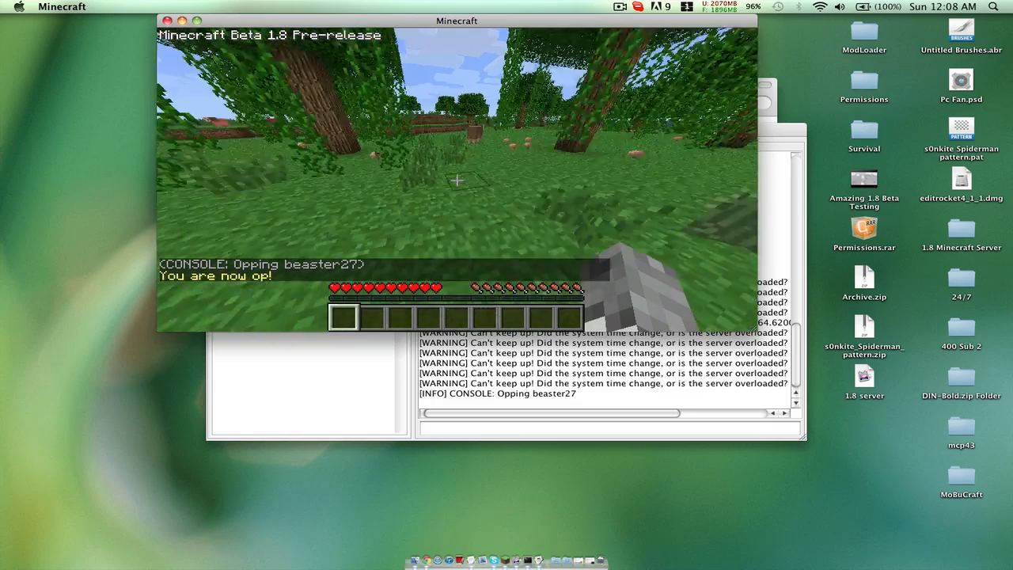